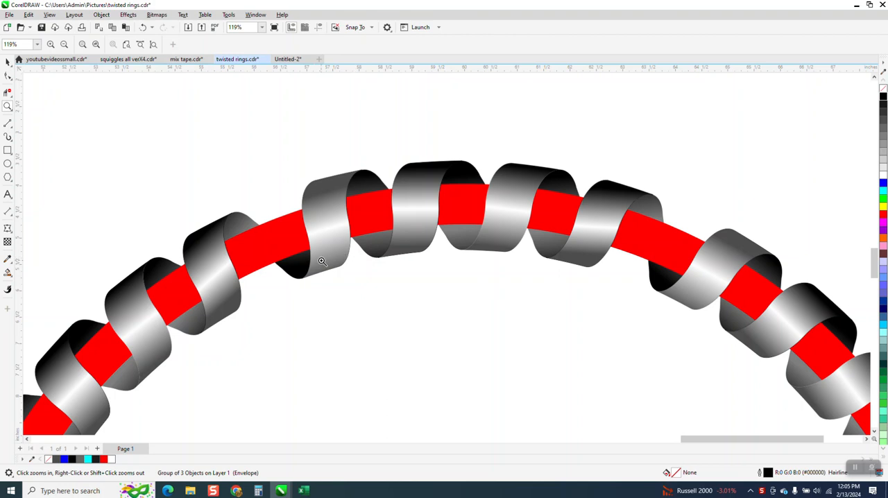
mouse_move(260, 254)
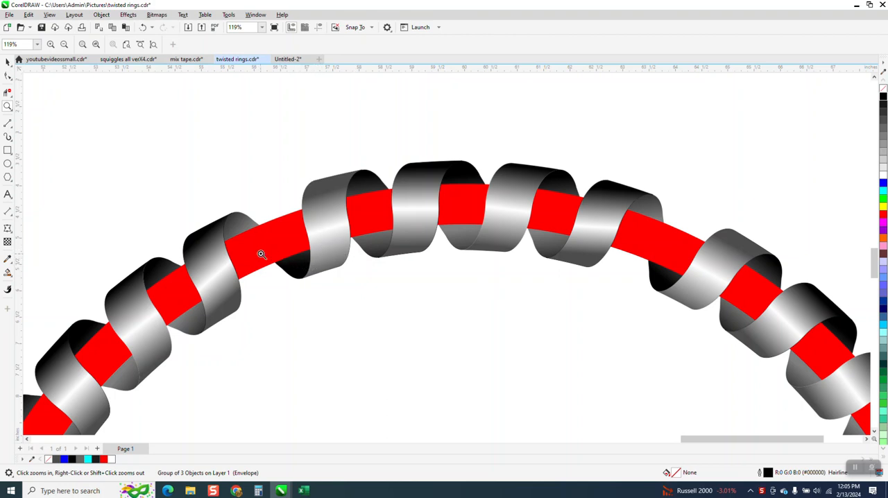
mouse_move(272, 244)
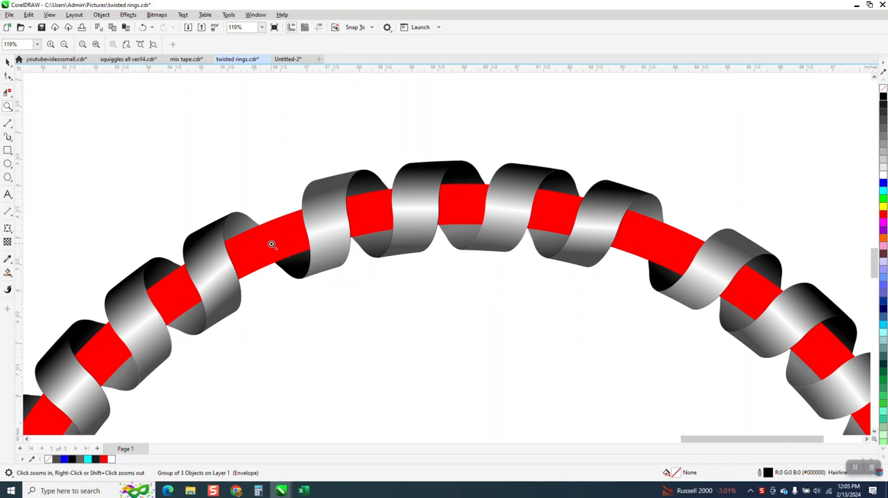
mouse_move(255, 264)
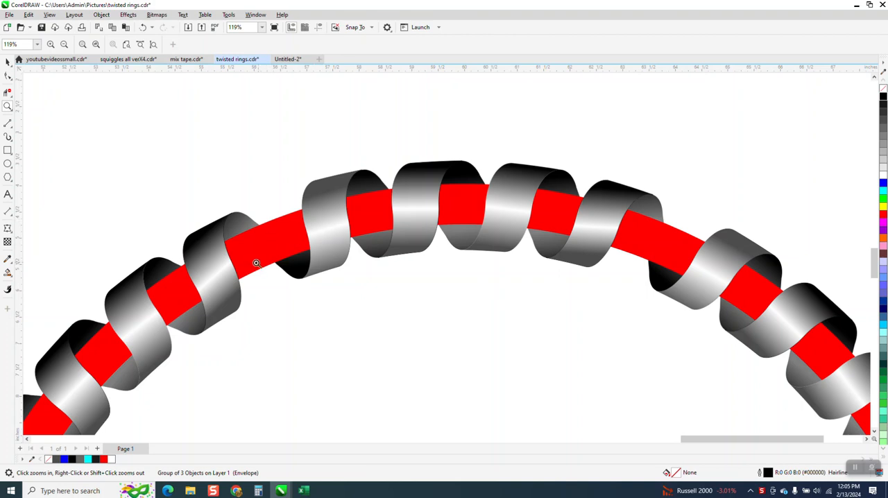
mouse_move(266, 255)
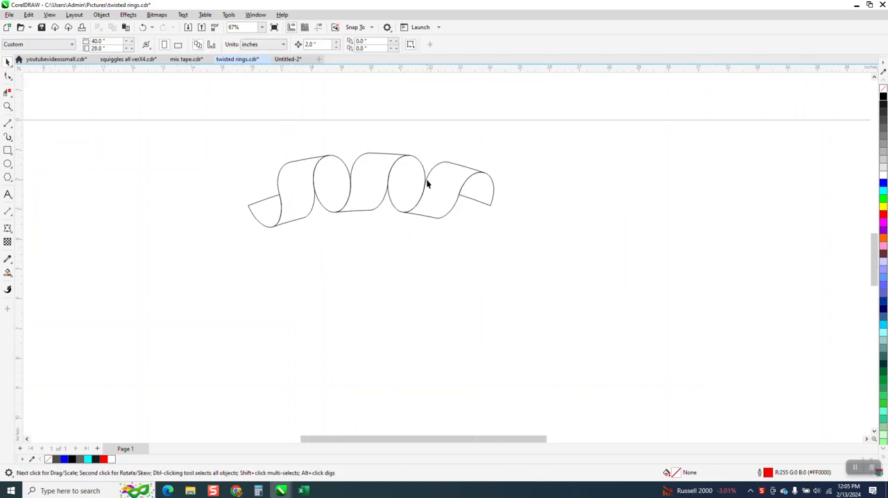
mouse_move(22, 261)
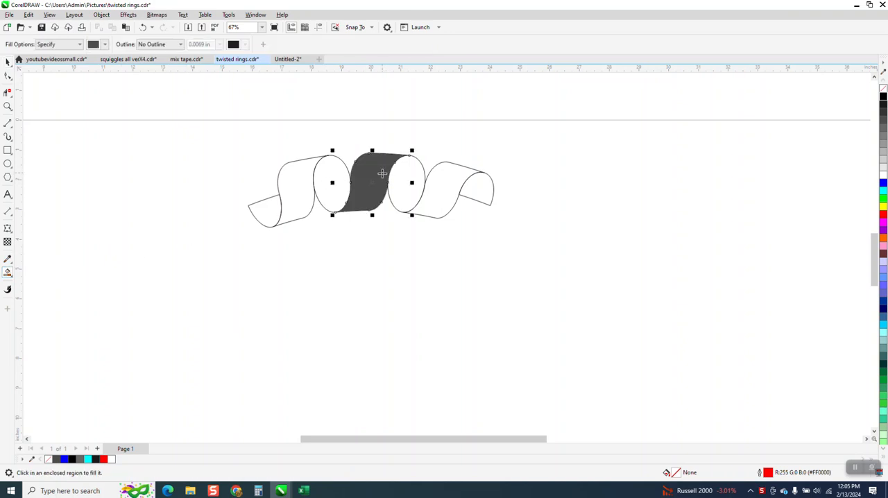
Drag the Smart-Filled twist region below the spiral and cancel the Insert Page dialog.
left_click_drag(372, 183, 405, 243)
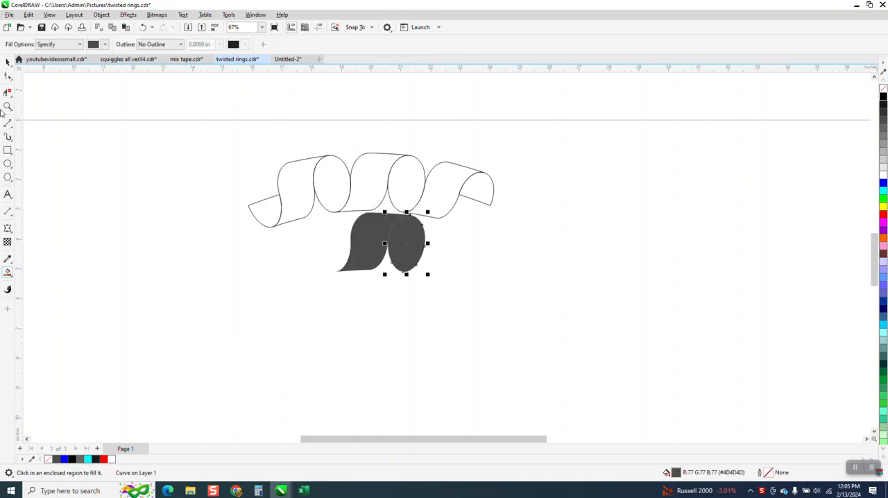
left_click(8, 61)
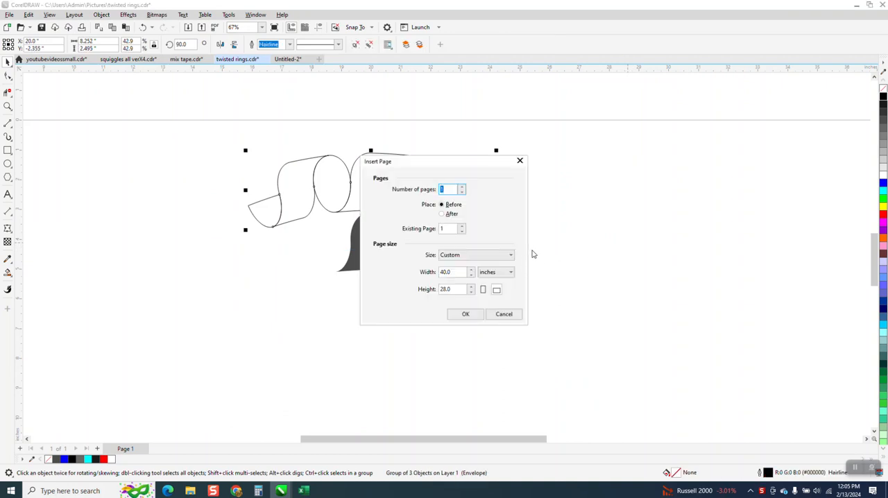
left_click(504, 313)
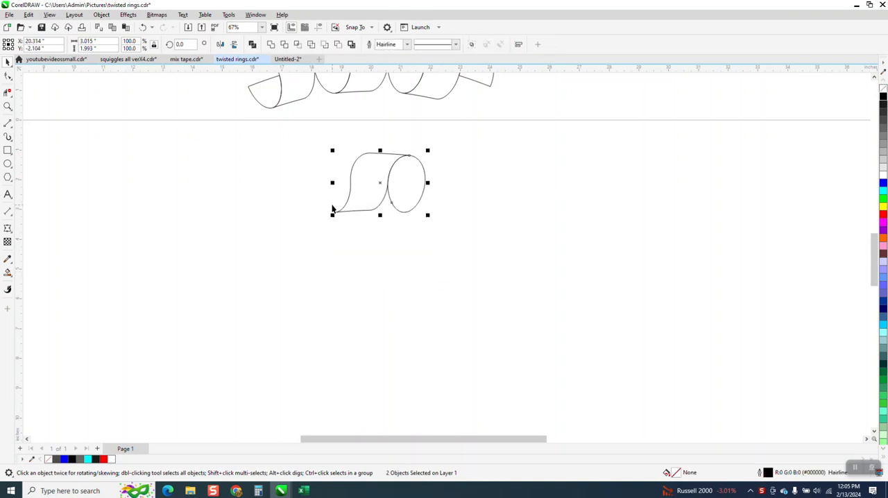
mouse_move(391, 211)
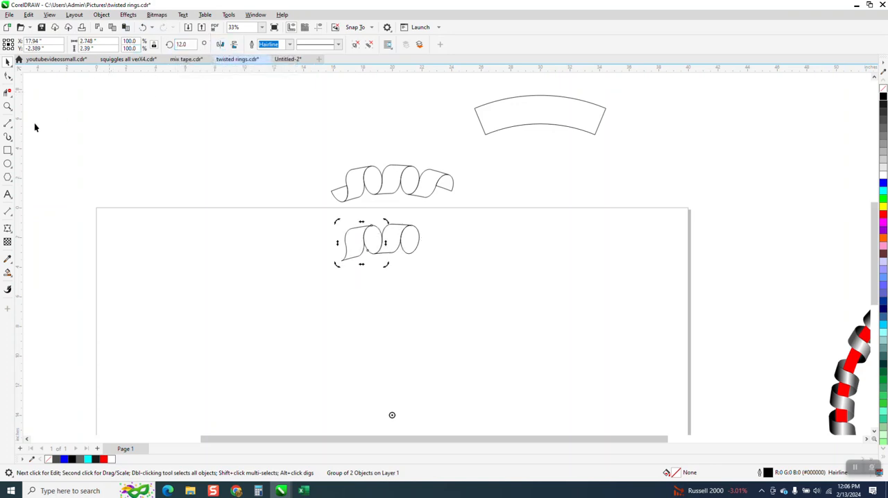
left_click(411, 261)
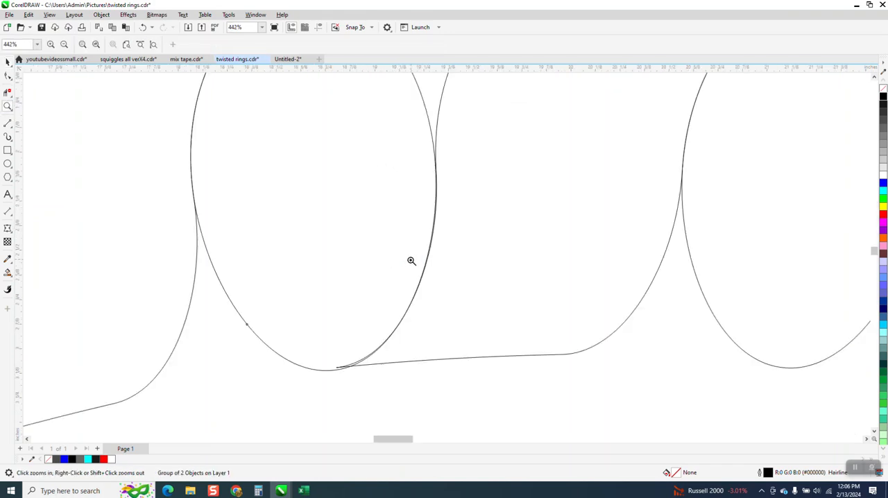
left_click(410, 261)
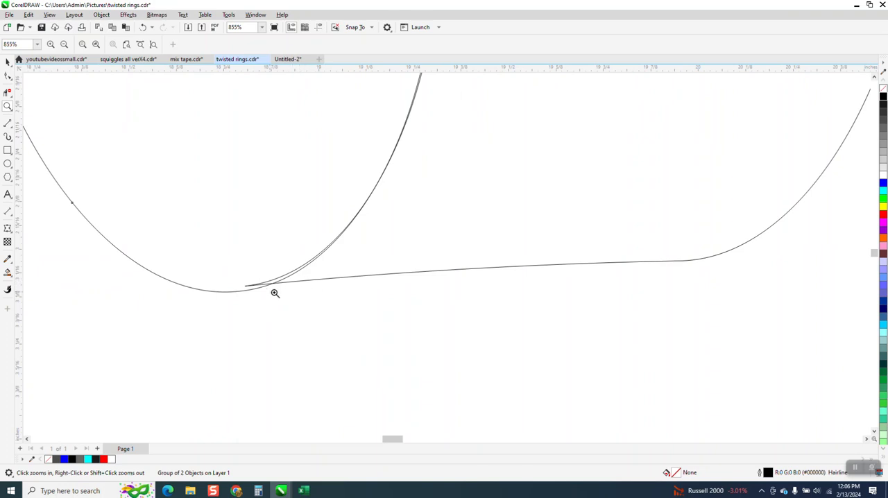
right_click(275, 293)
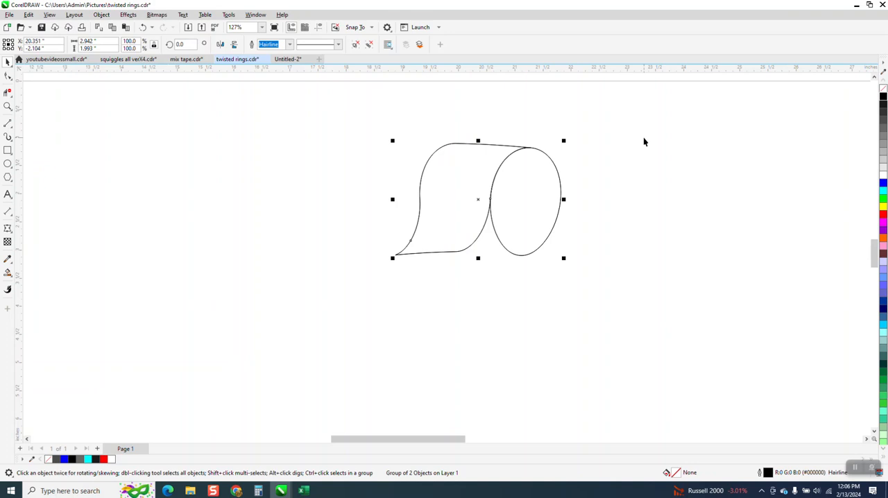
mouse_move(219, 64)
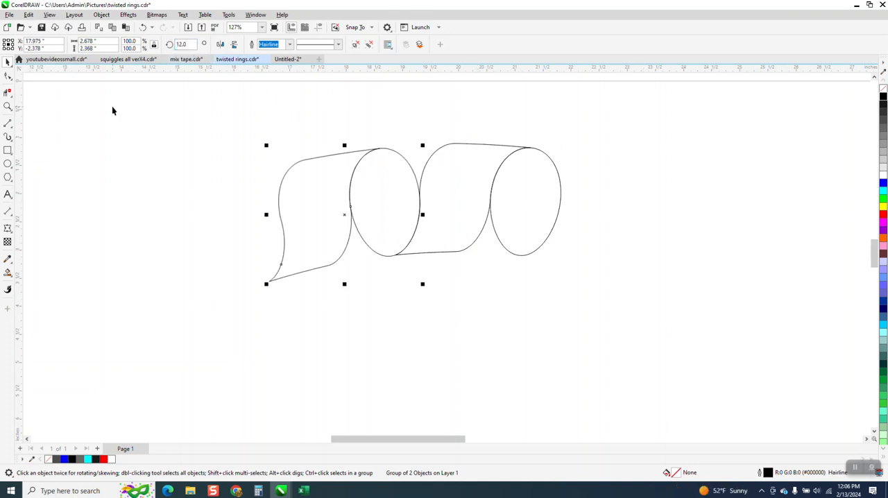
left_click(8, 105)
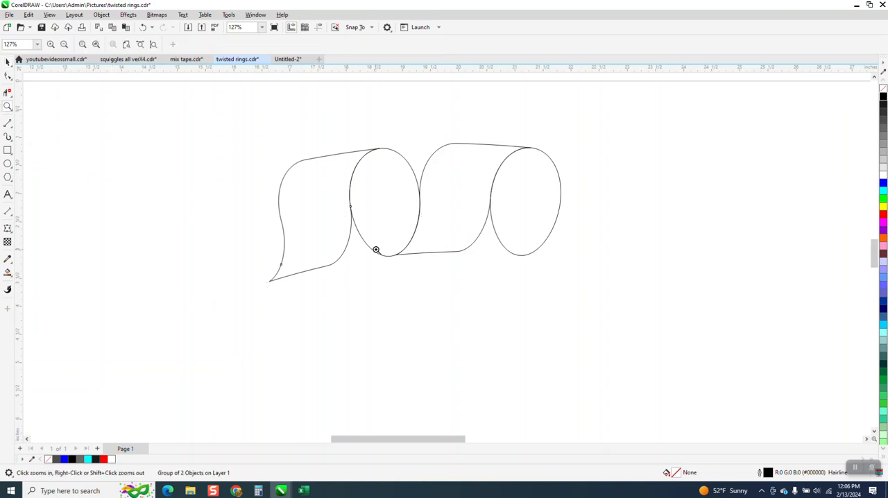
left_click(376, 250)
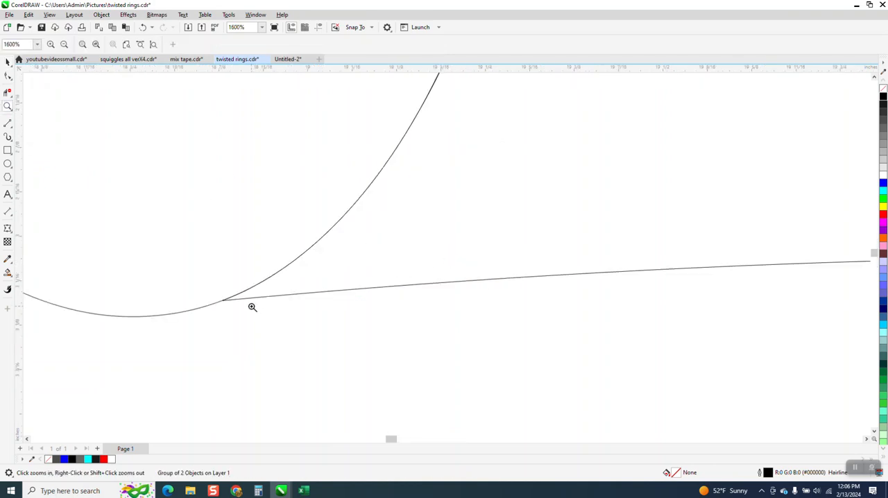
right_click(253, 307)
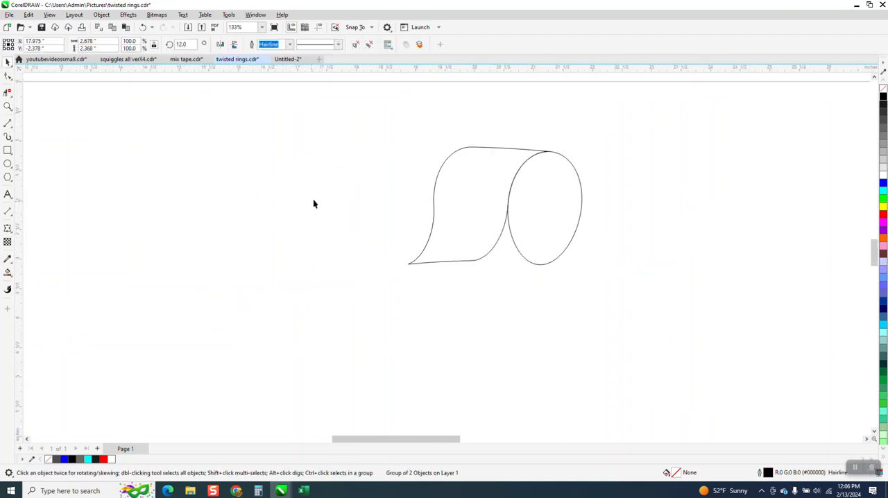
Smart Fill the enclosed twist piece dark grey, move it aside and select the grey curl.
left_click(494, 205)
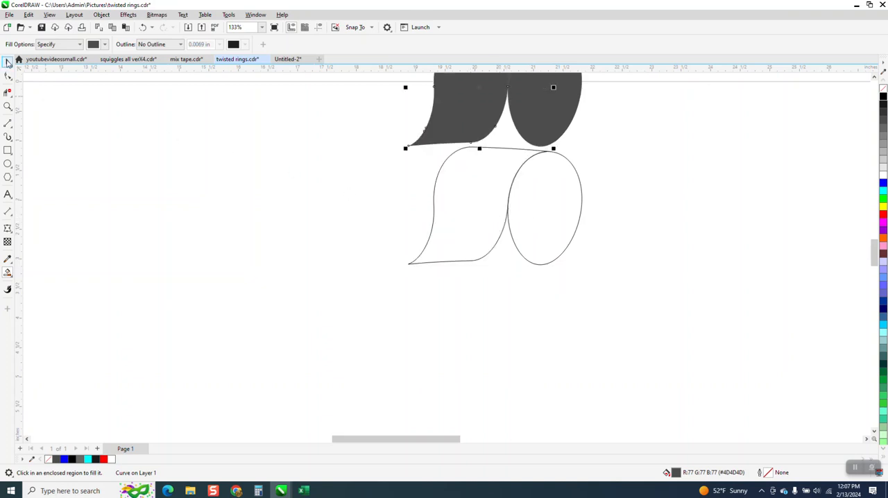
left_click(8, 62)
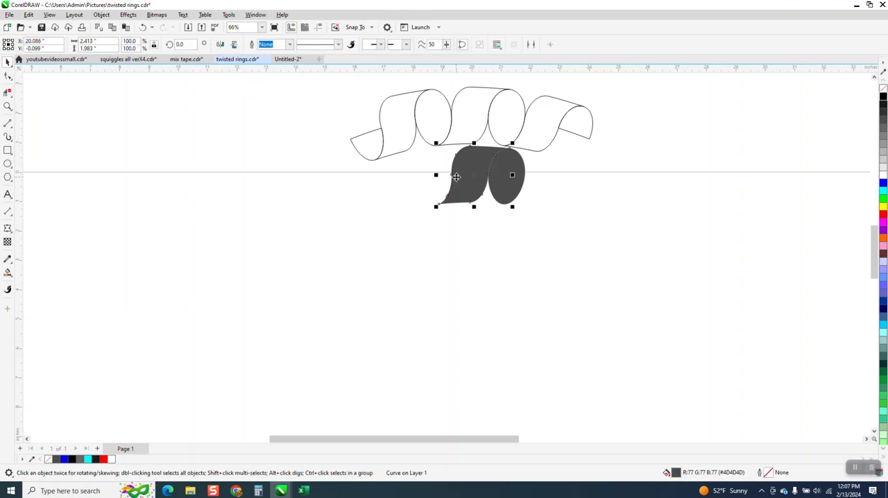
left_click_drag(475, 175, 507, 235)
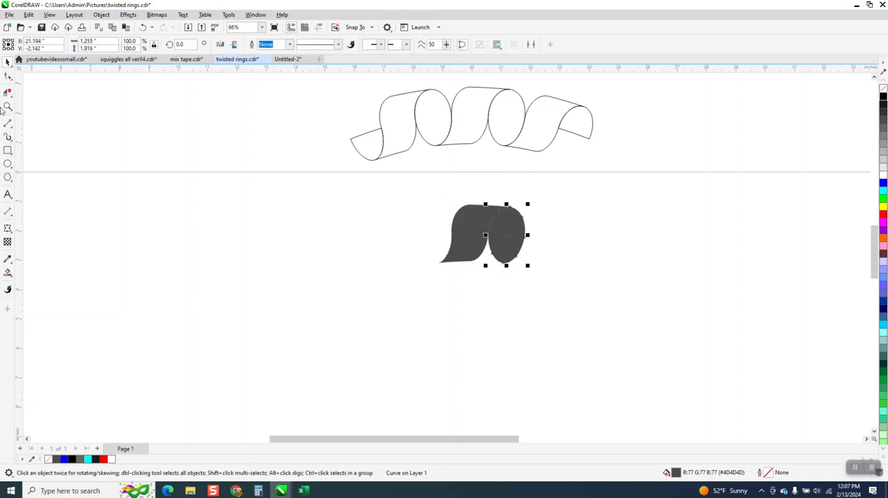
left_click(9, 106)
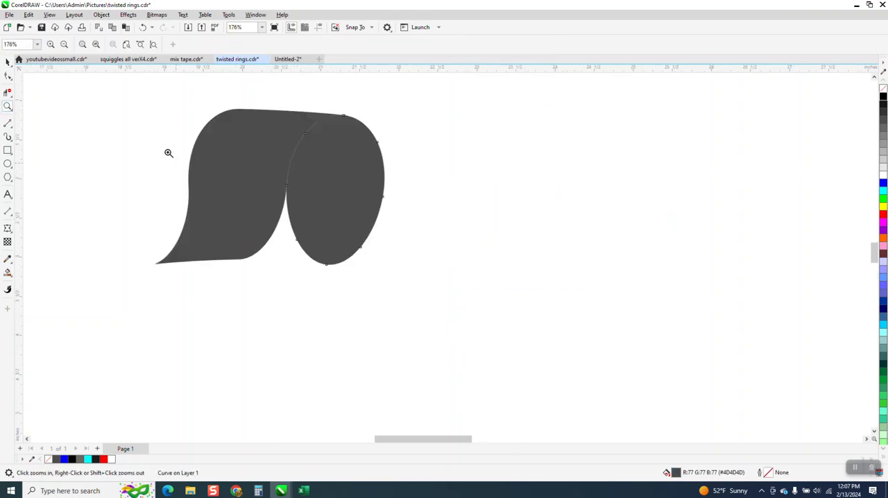
left_click(222, 178)
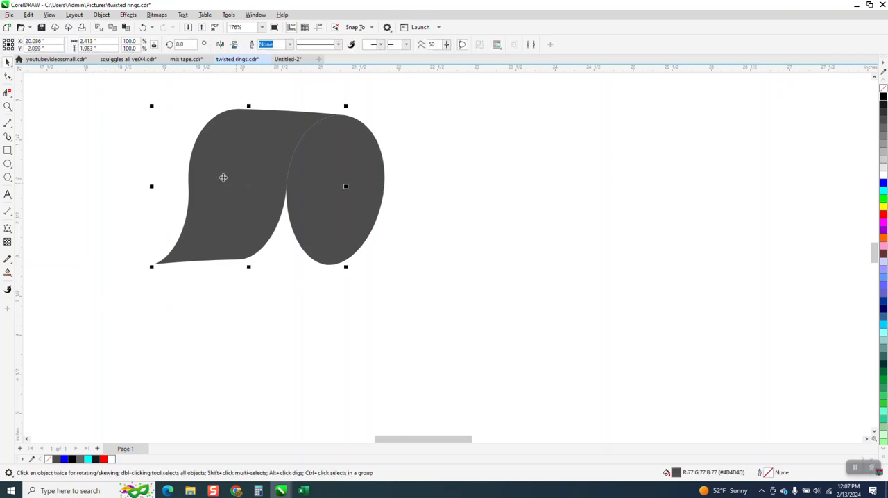
left_click(9, 269)
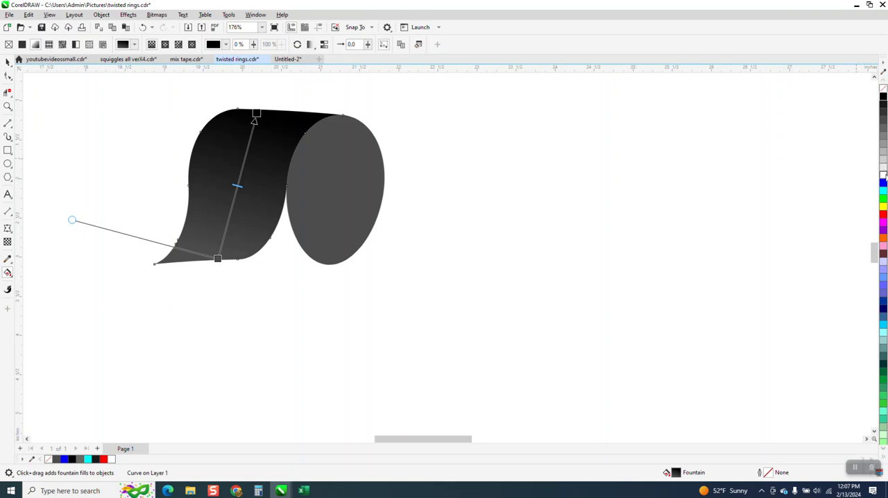
mouse_move(248, 201)
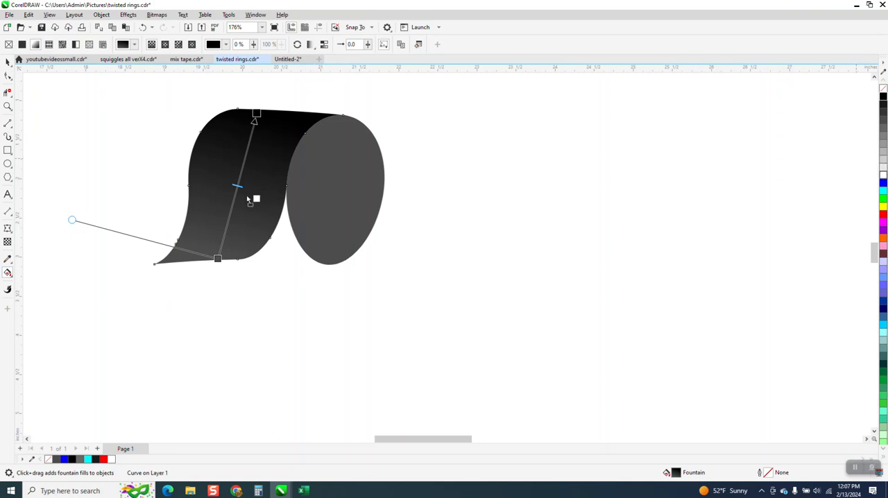
mouse_move(238, 194)
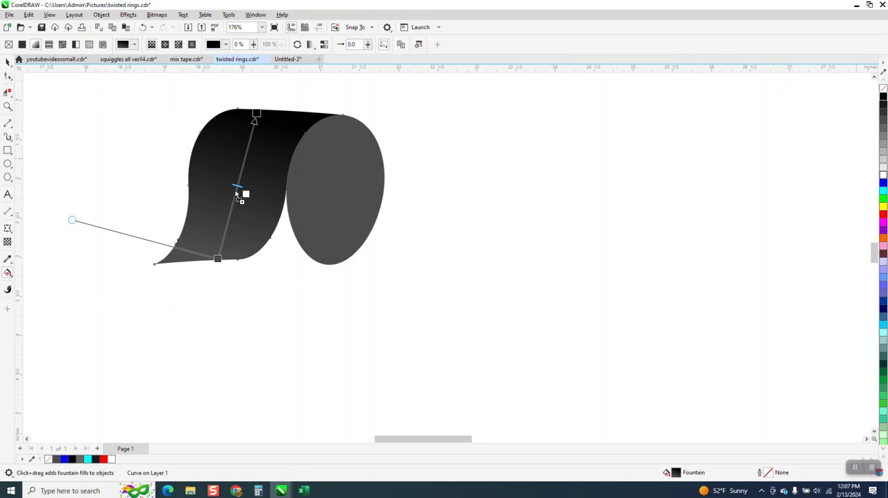
Drop a white swatch onto the curl's fountain fill for a black-to-white gradient.
left_click_drag(72, 221, 68, 258)
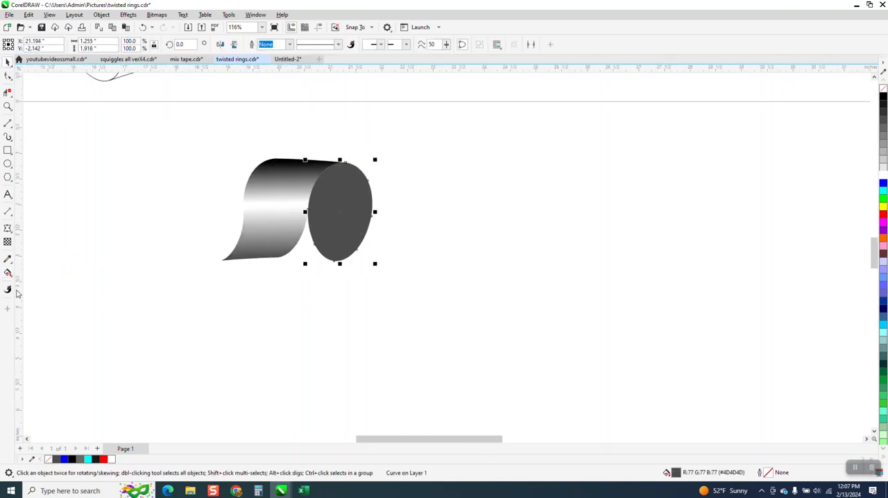
Switch to the Interactive Fill tool to give the oval its own gradient.
left_click(9, 272)
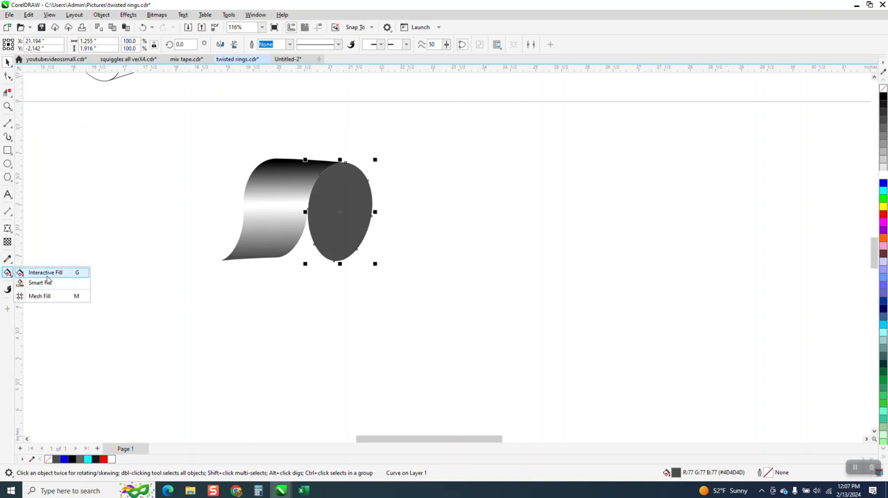
left_click(45, 272)
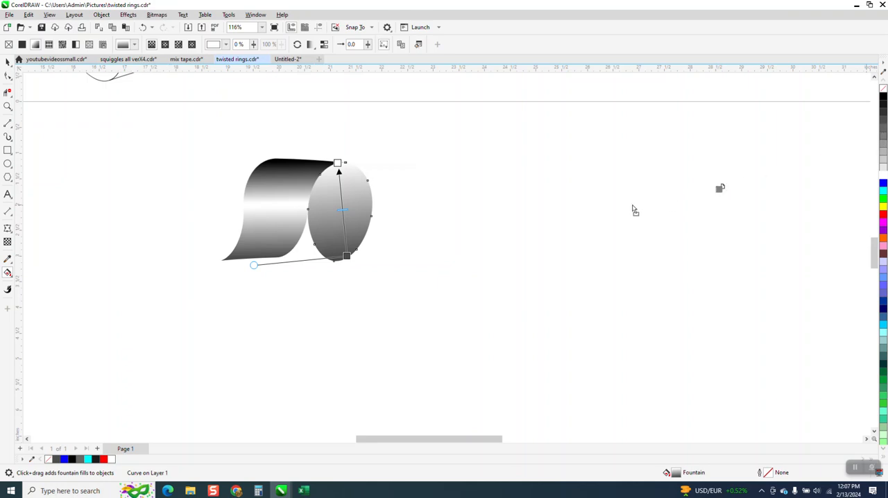
mouse_move(588, 214)
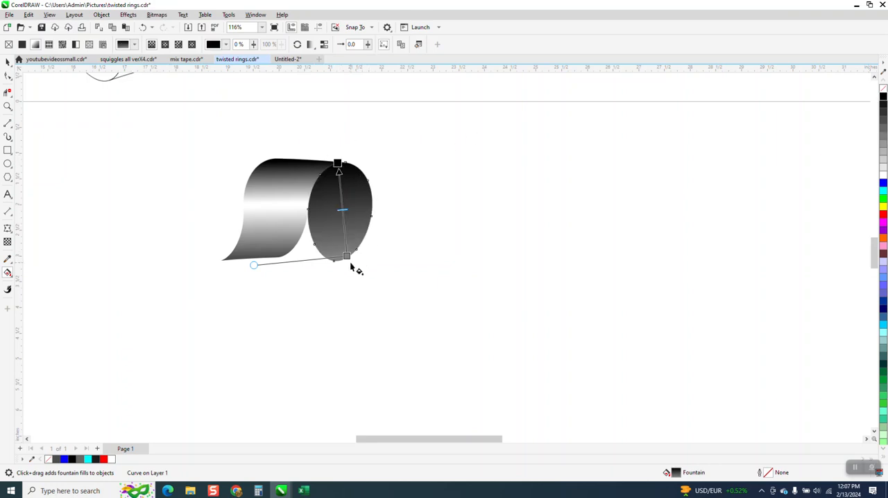
mouse_move(394, 239)
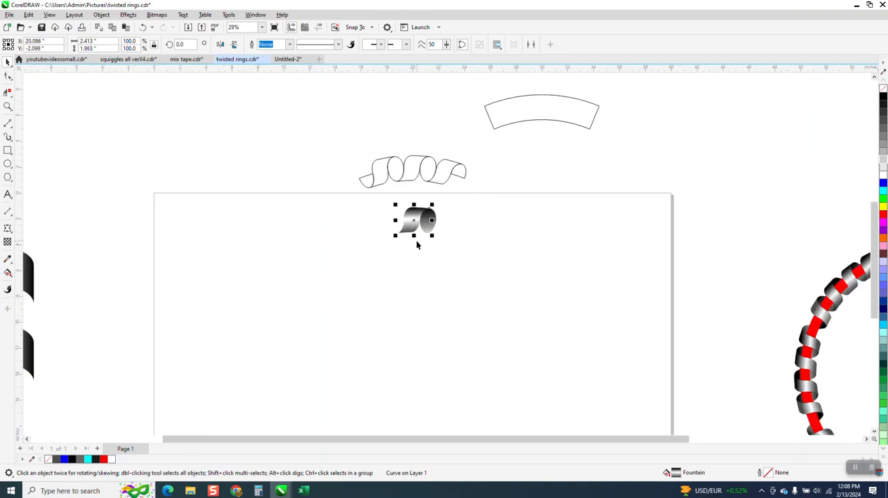
Rotate-duplicate the gradient ellipse pair into 30 copies around the centre and group them.
left_click_drag(414, 220, 413, 197)
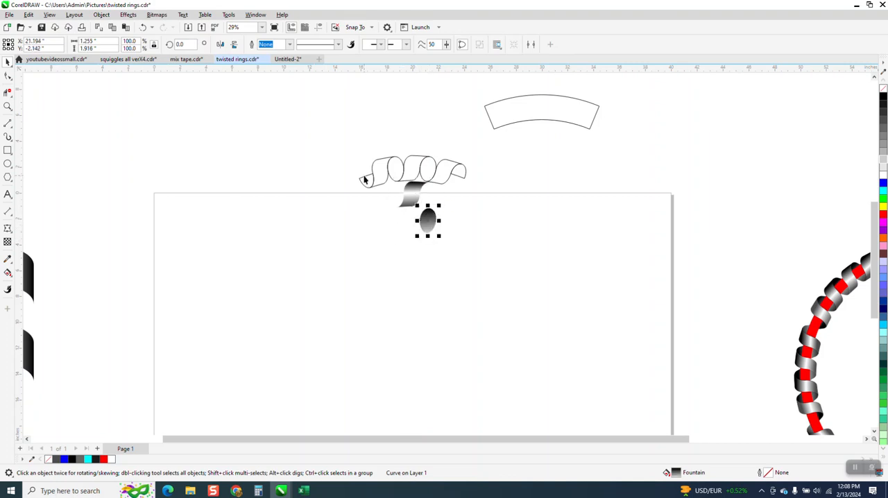
mouse_move(399, 197)
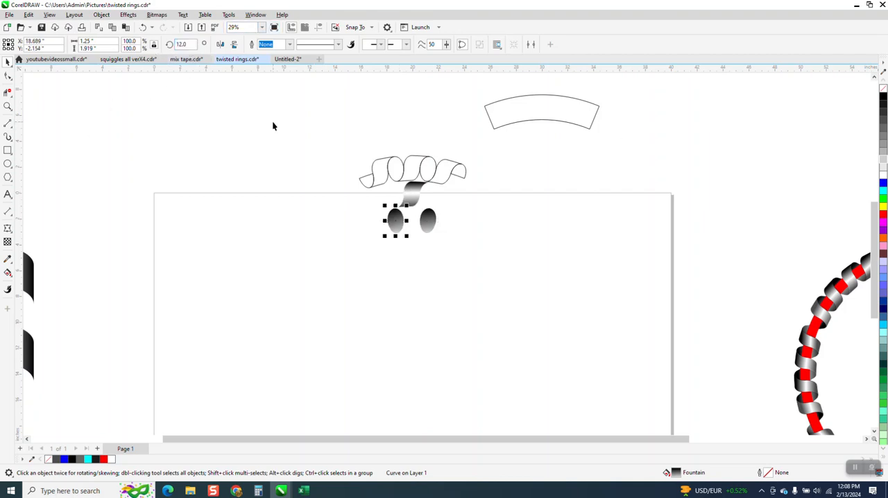
left_click_drag(396, 220, 286, 283)
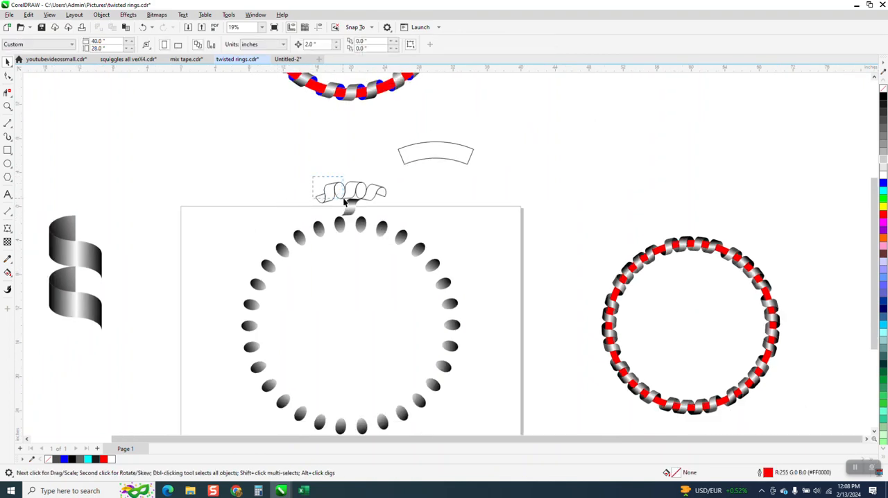
left_click(349, 195)
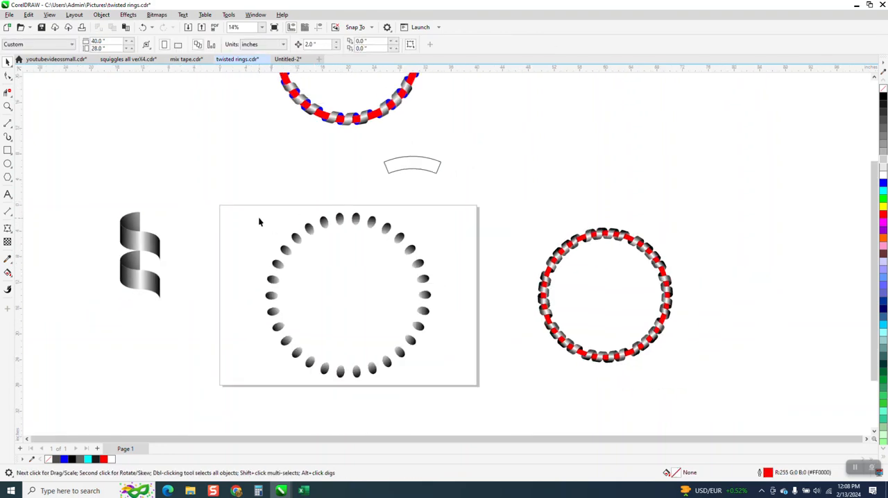
left_click_drag(261, 197, 449, 409)
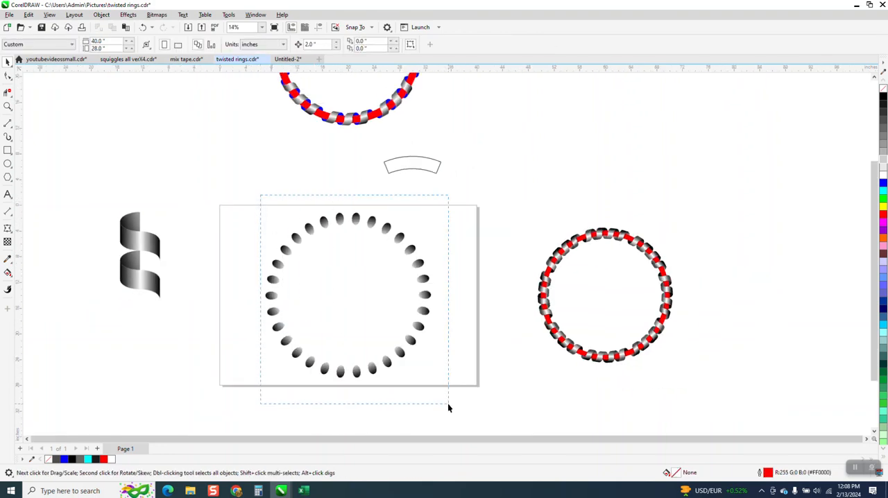
left_click(346, 296)
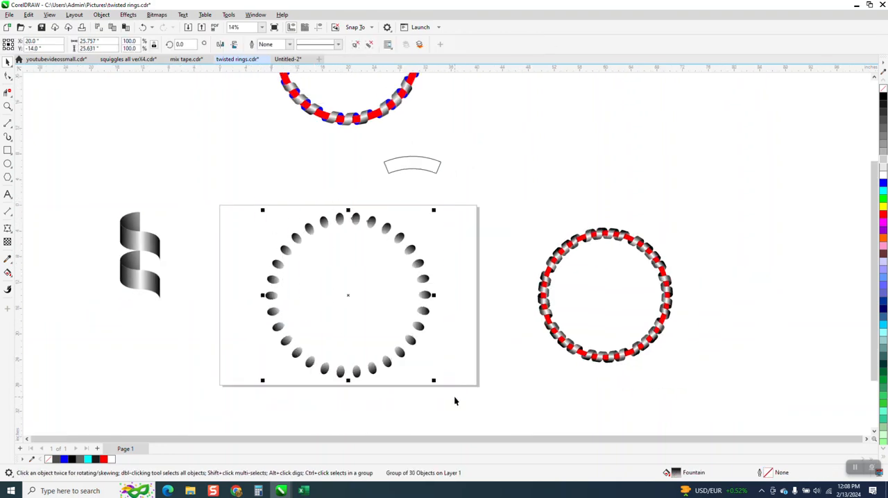
scroll("down", 3)
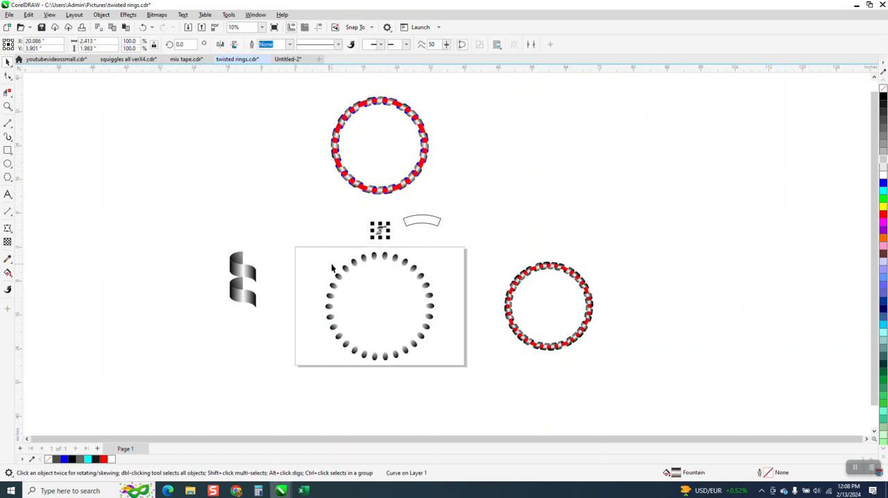
Zoom into the top of the ring and select the twisted ribbon piece there.
left_click(380, 305)
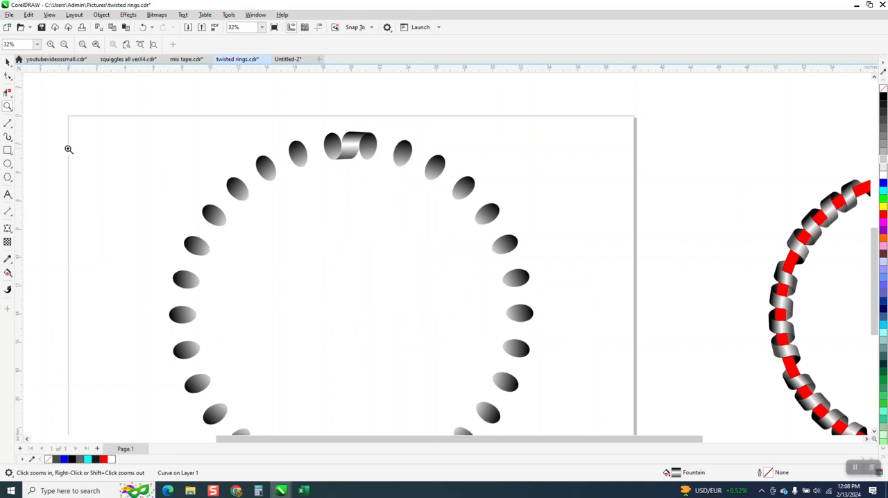
left_click(350, 145)
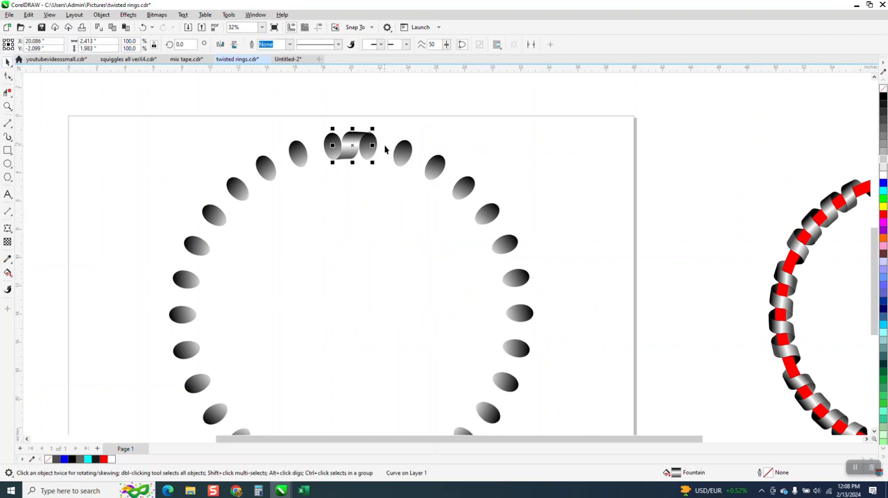
mouse_move(353, 125)
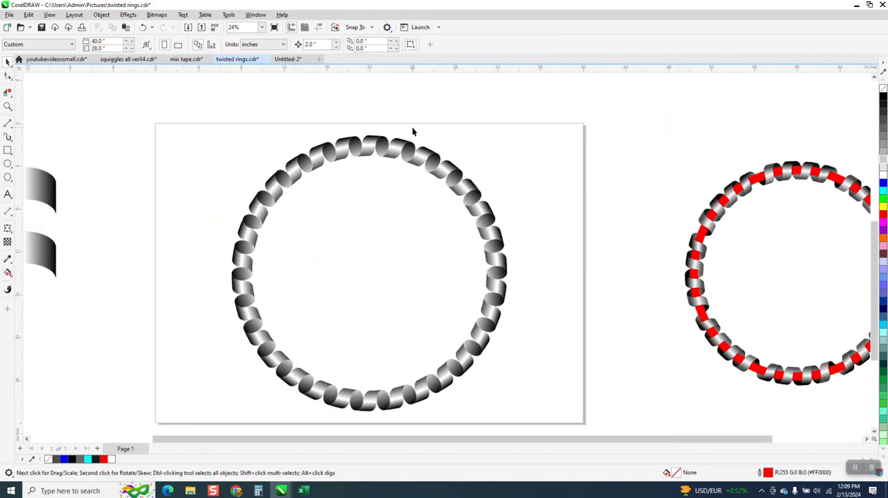
Select all thirty ribbon pieces and group them with Ctrl+G.
left_click(441, 167)
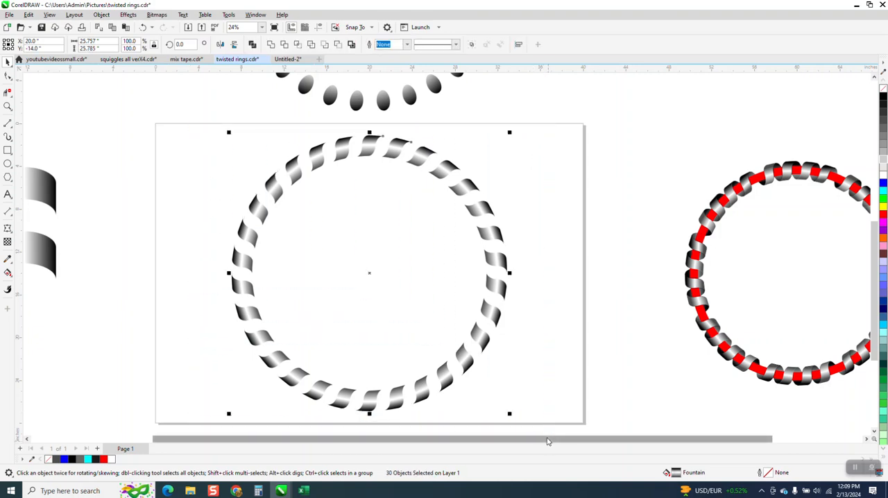
key("ctrl+g")
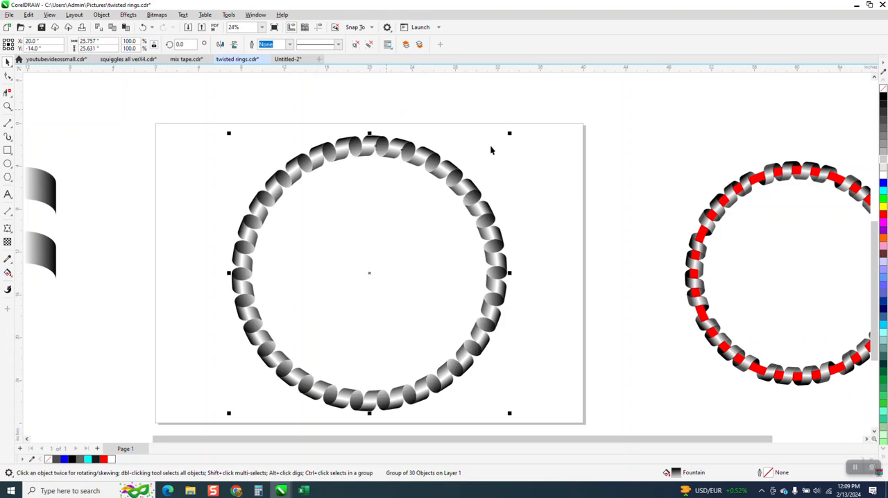
scroll("down", 3)
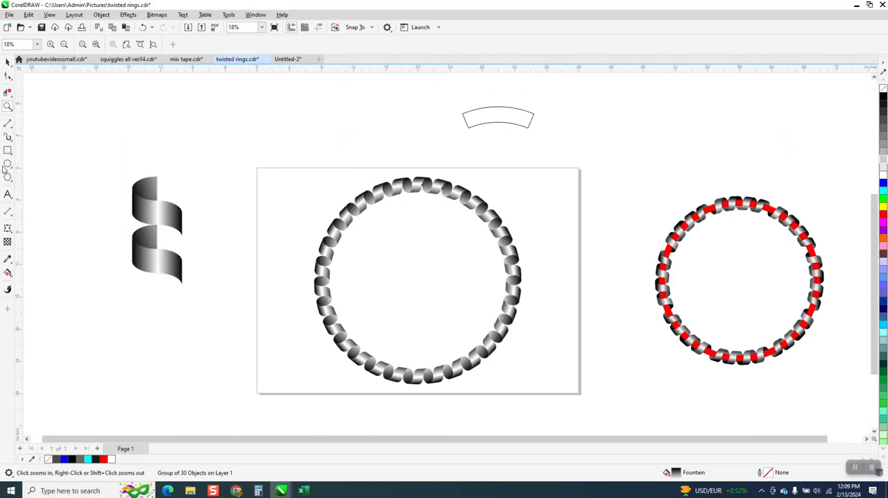
Draw a thin red circle and resize and centre it along the ribbon ring.
left_click_drag(201, 146, 347, 312)
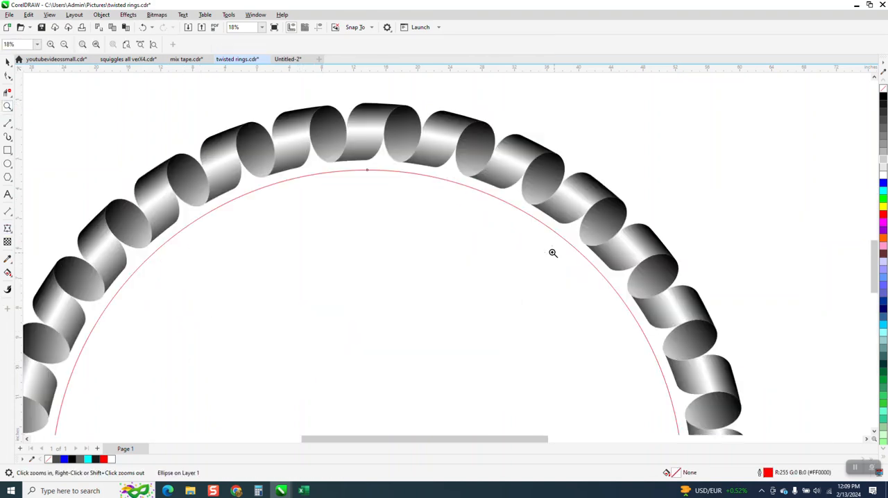
left_click(552, 252)
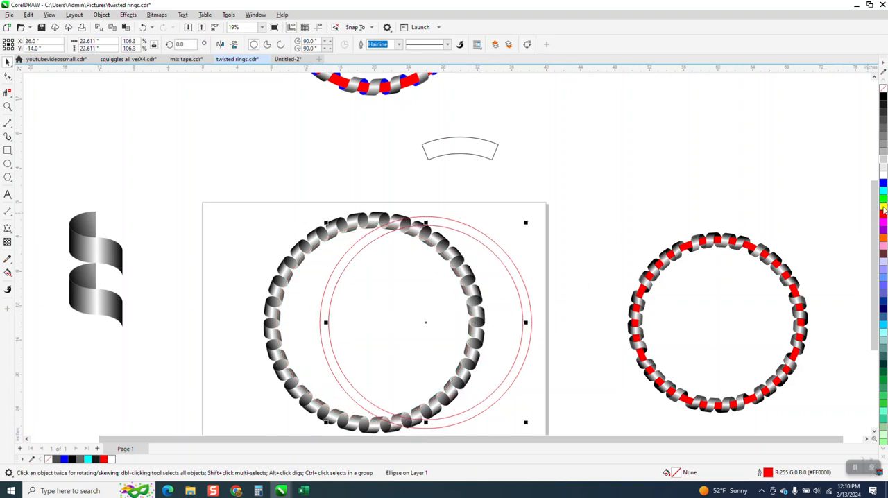
left_click(882, 210)
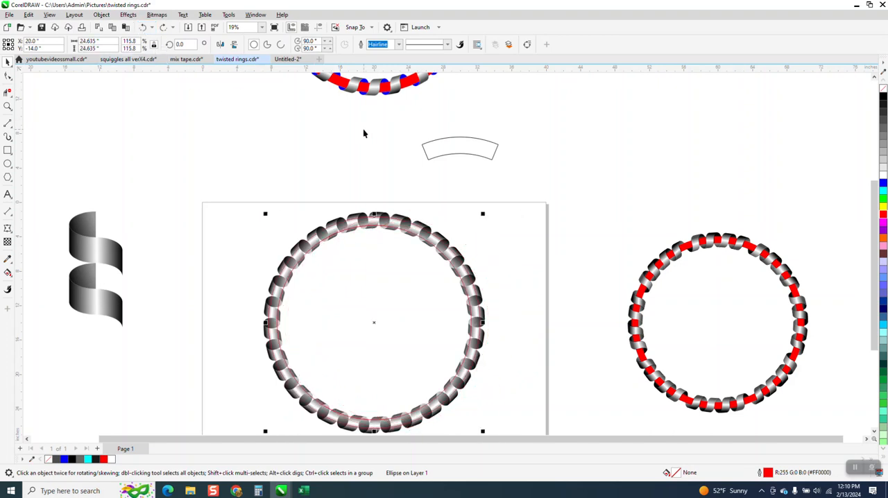
Duplicate the red circle smaller and place both concentric circles beside the ring.
left_click(374, 321)
type("28")
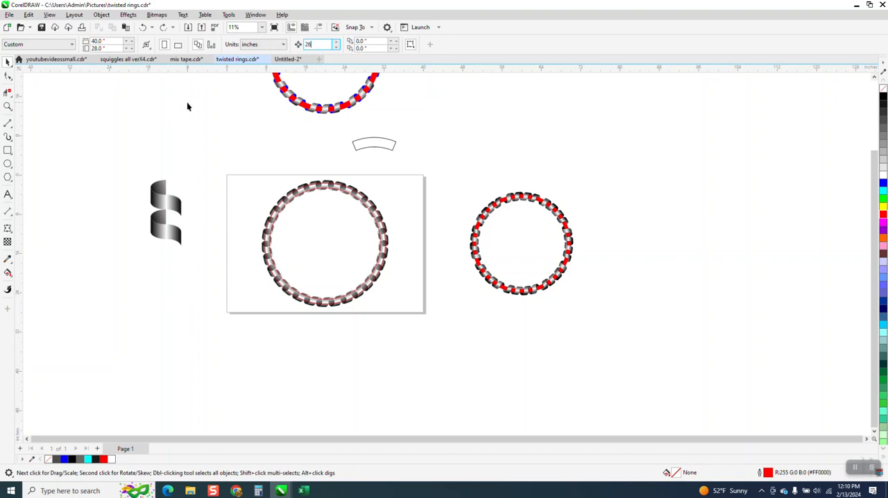
left_click(9, 105)
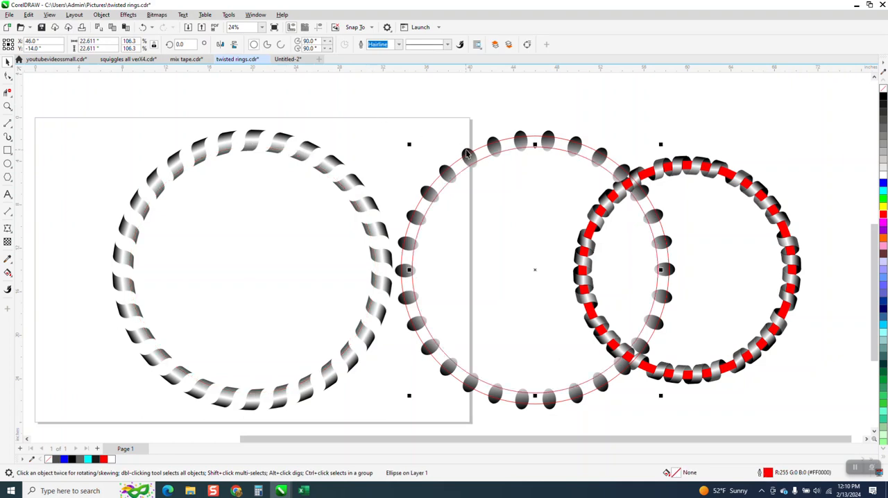
left_click(252, 270)
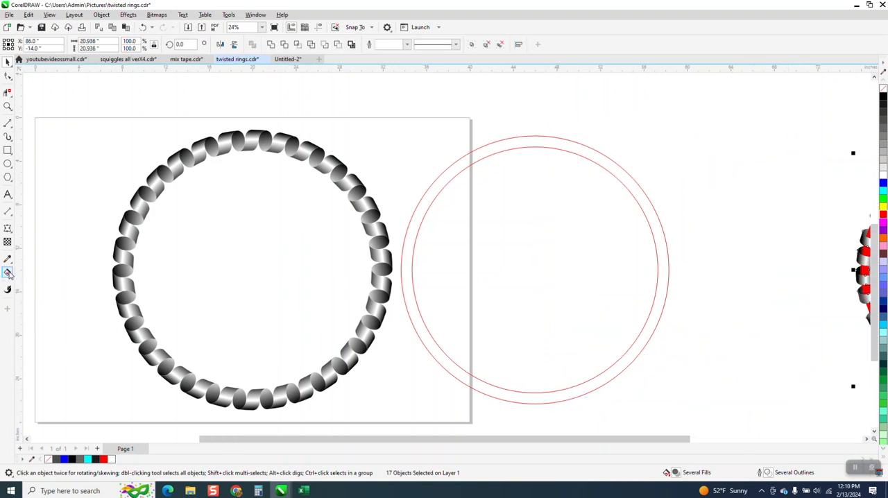
Smart Fill the band between the two circles solid red and select the ribbon group.
left_click(9, 273)
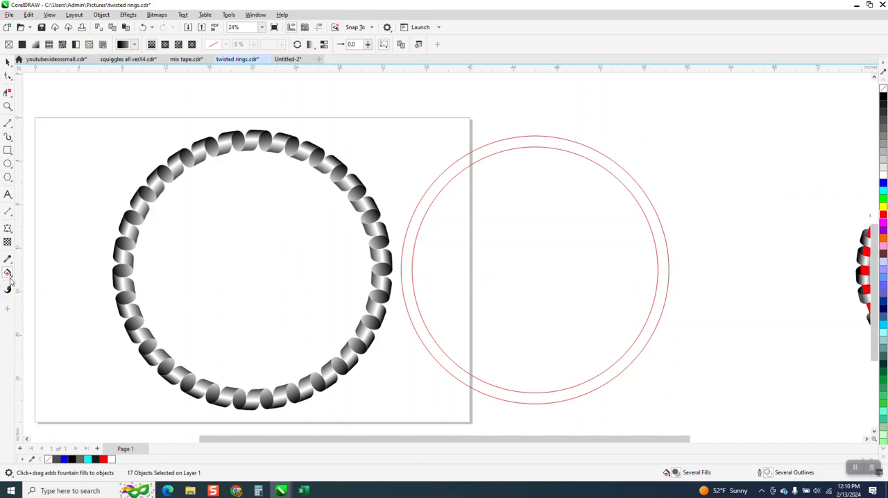
left_click(9, 272)
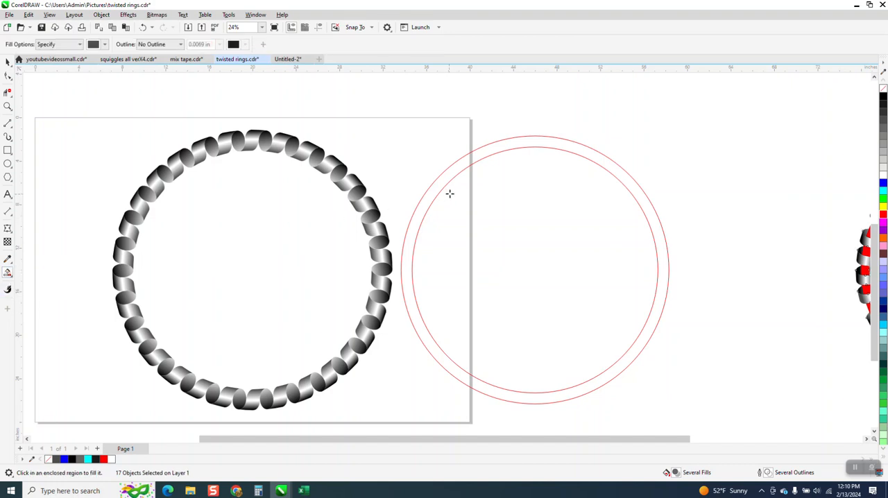
left_click(94, 43)
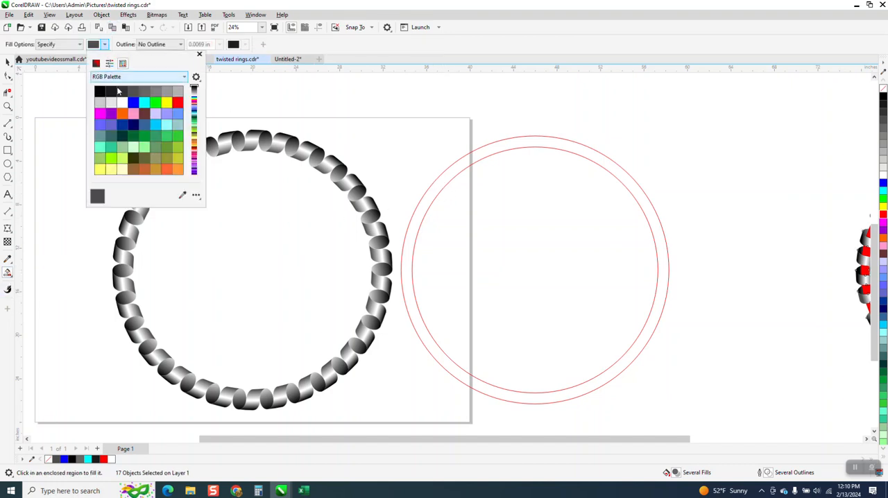
mouse_move(178, 103)
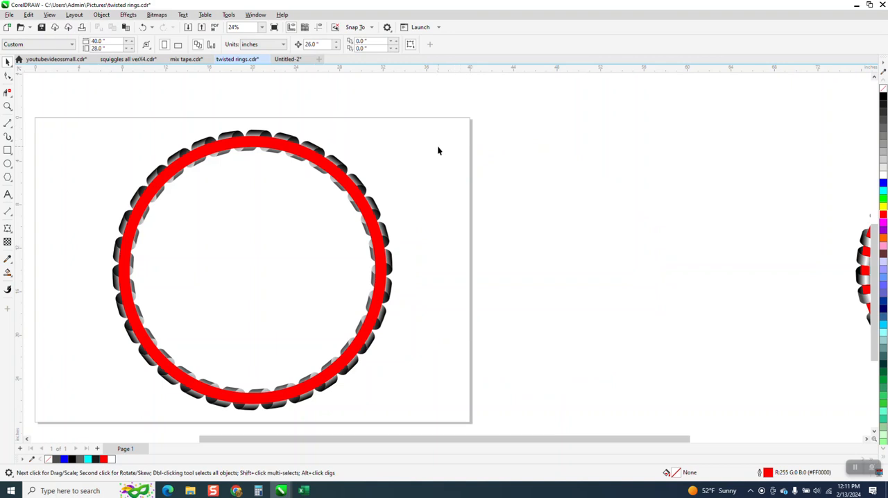
left_click(122, 137)
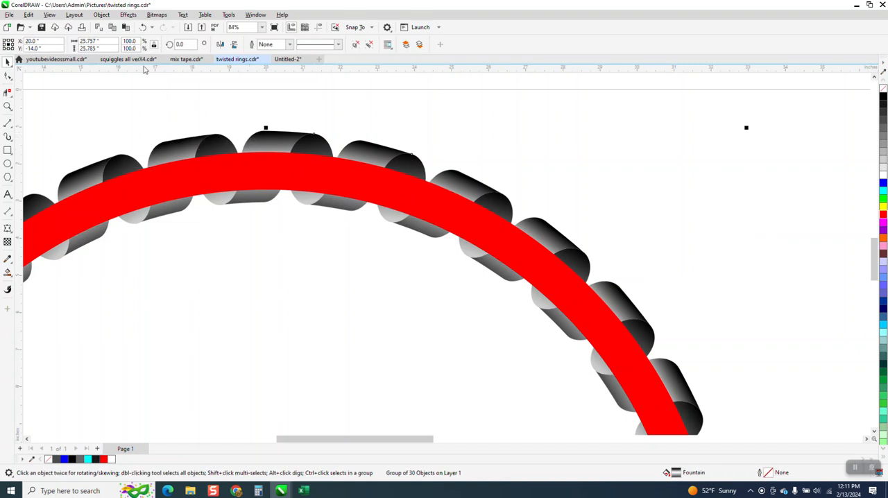
Reorder the ribbon group via Object > Order so the red ring weaves between the links.
left_click(101, 14)
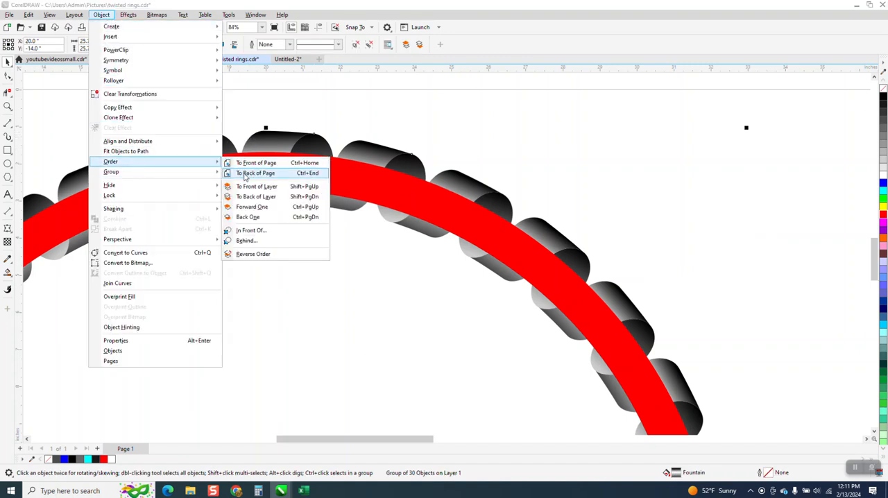
left_click(255, 172)
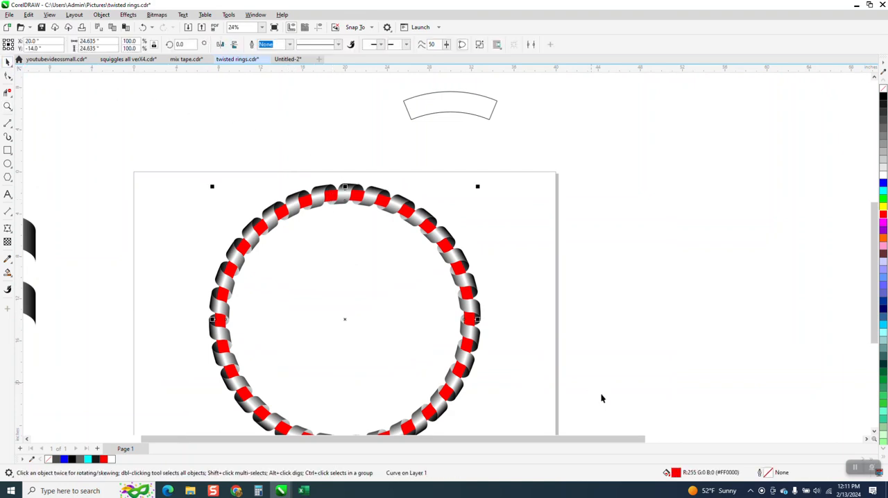
mouse_move(518, 363)
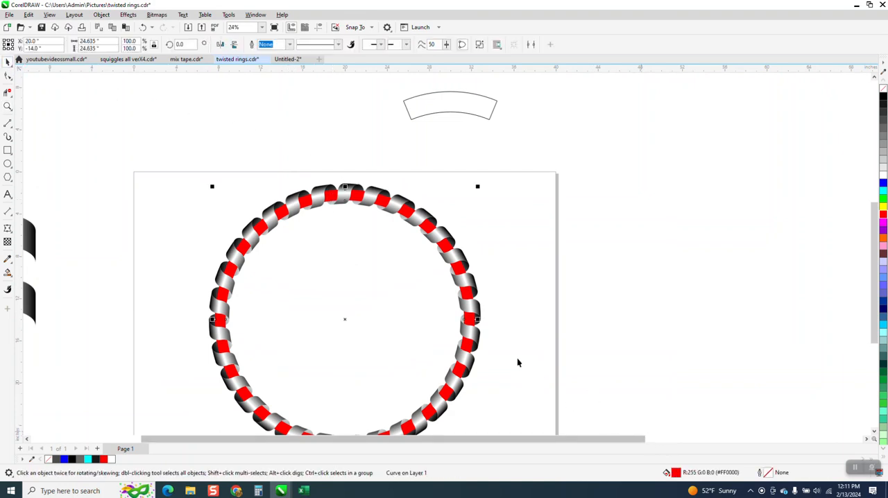
mouse_move(349, 241)
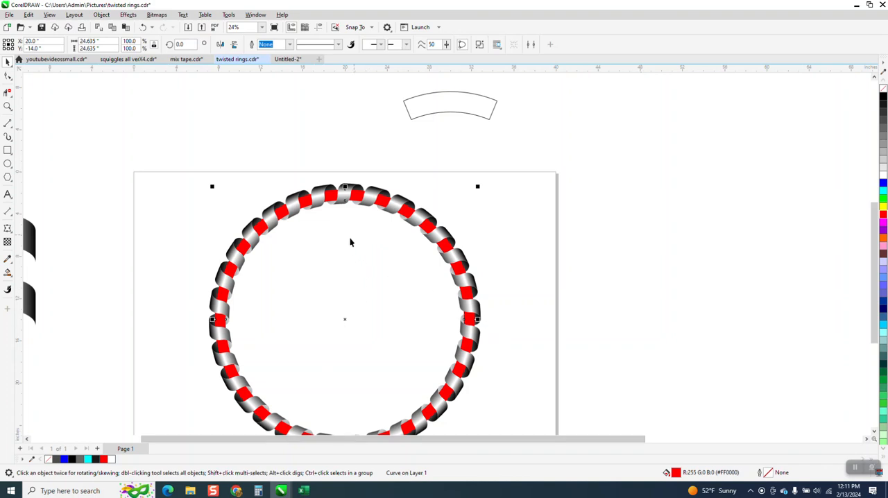
Recolour the woven ring from red to blue, then to purple with palette swatches.
left_click(882, 210)
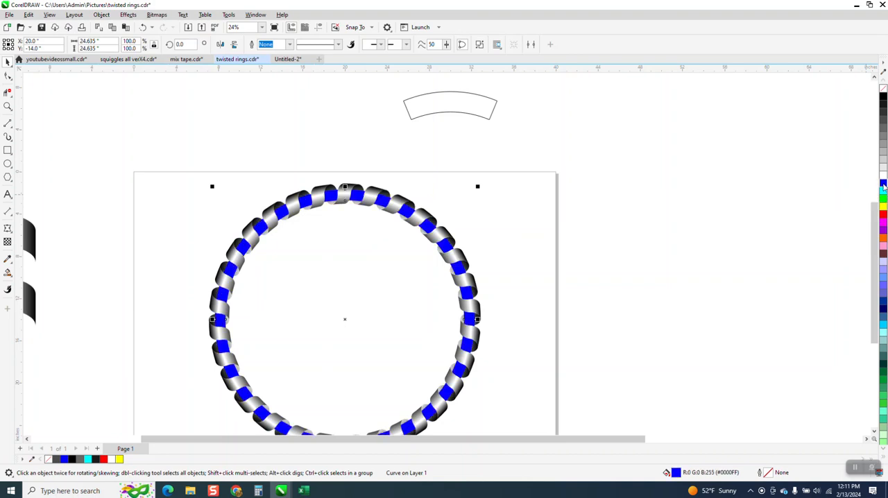
left_click(882, 188)
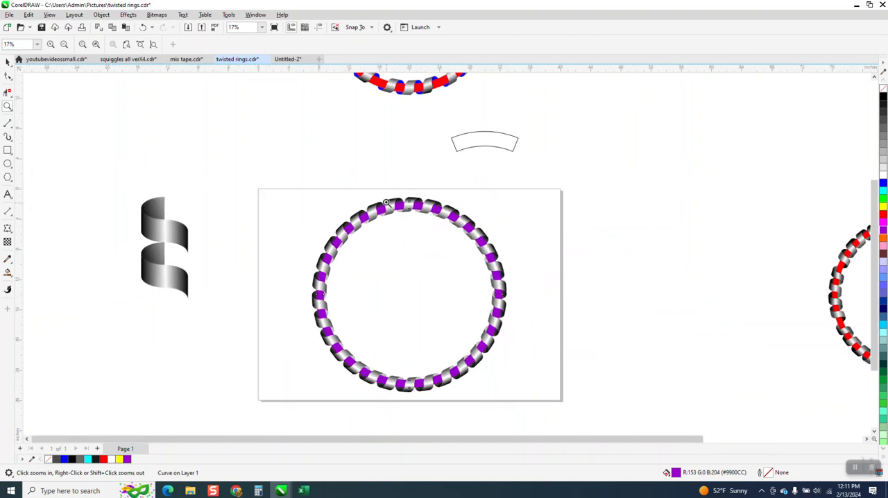
mouse_move(432, 222)
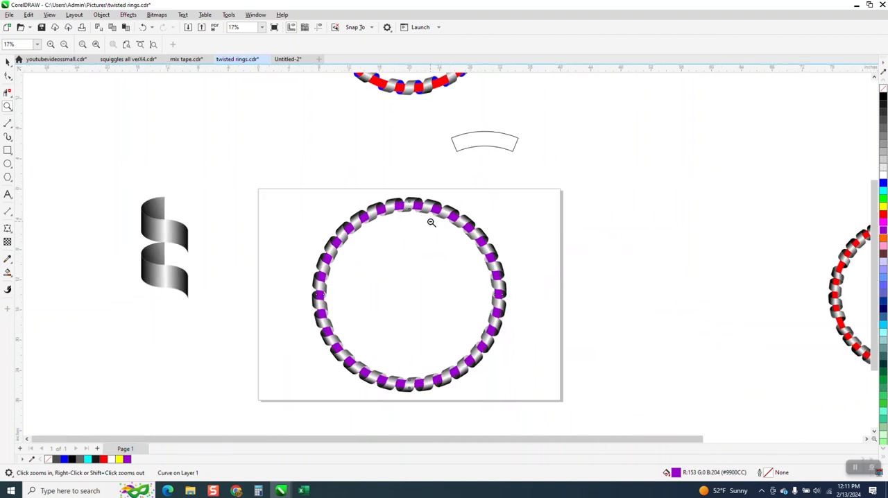